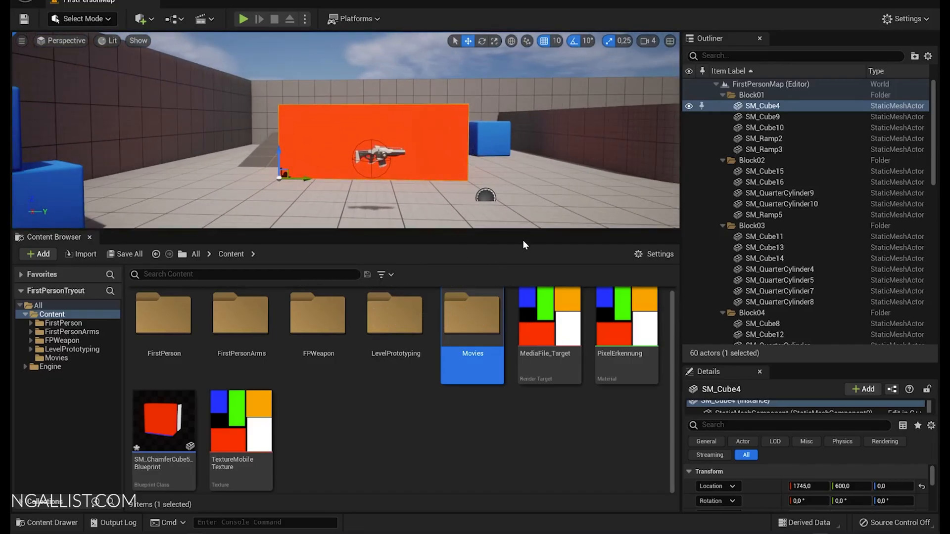
Inspect TextureMobileTexture, then create the material TextureMobileTexture_Mat from it
double_click(240, 421)
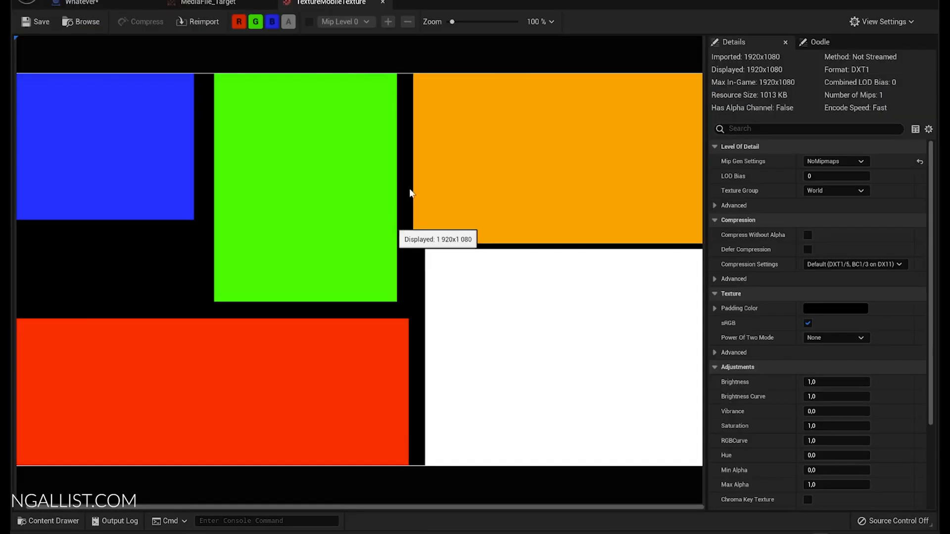
mouse_move(24, 91)
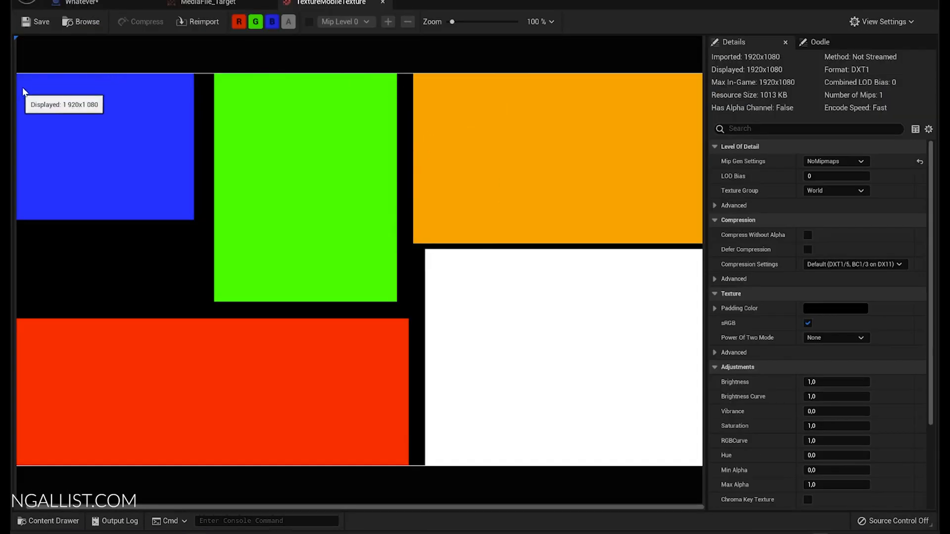
mouse_move(298, 120)
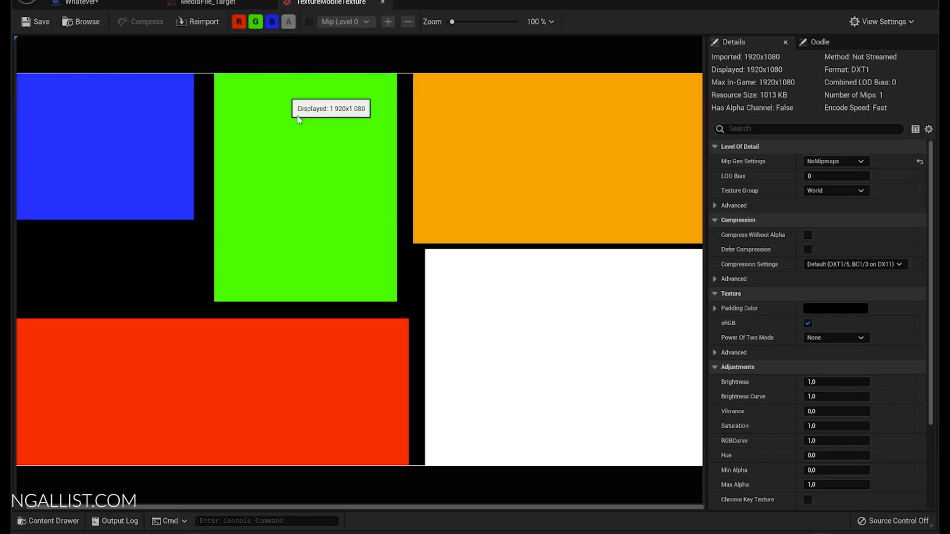
mouse_move(155, 356)
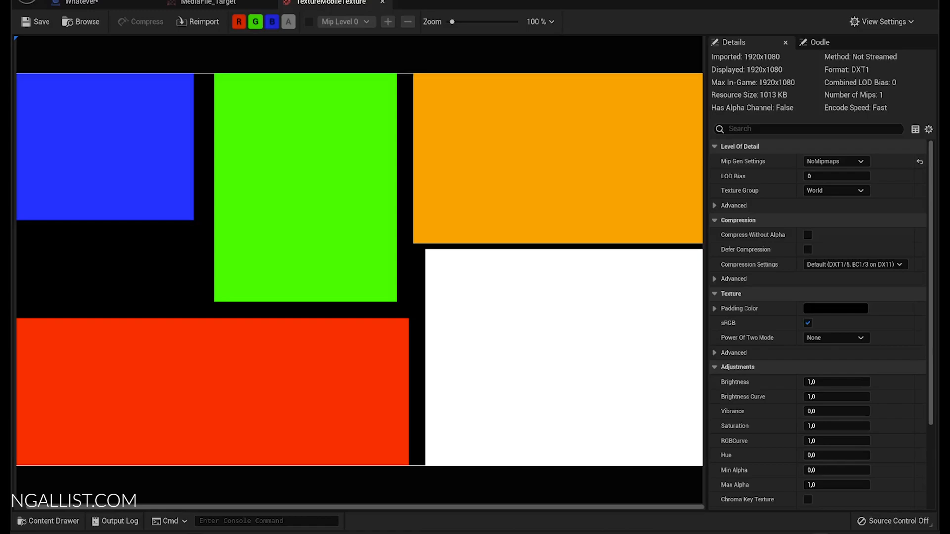
mouse_move(284, 107)
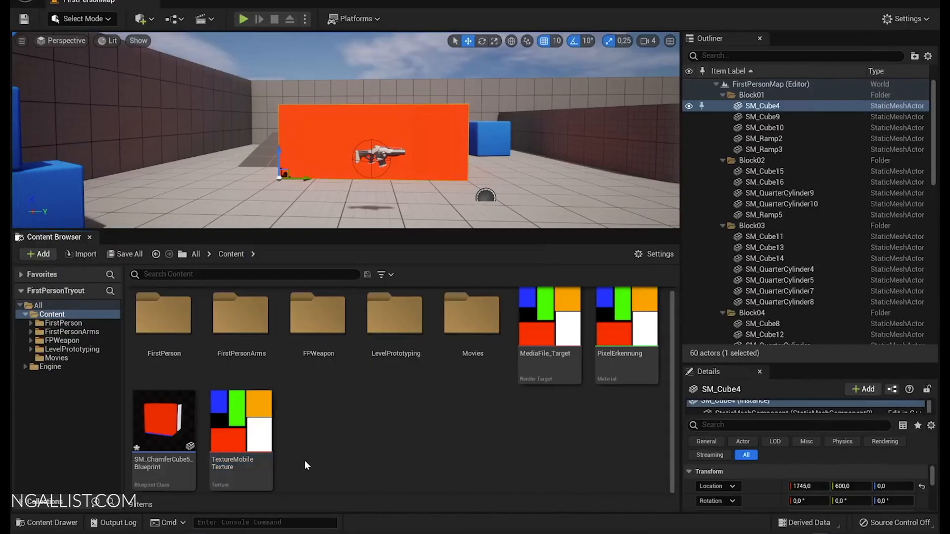
mouse_move(552, 378)
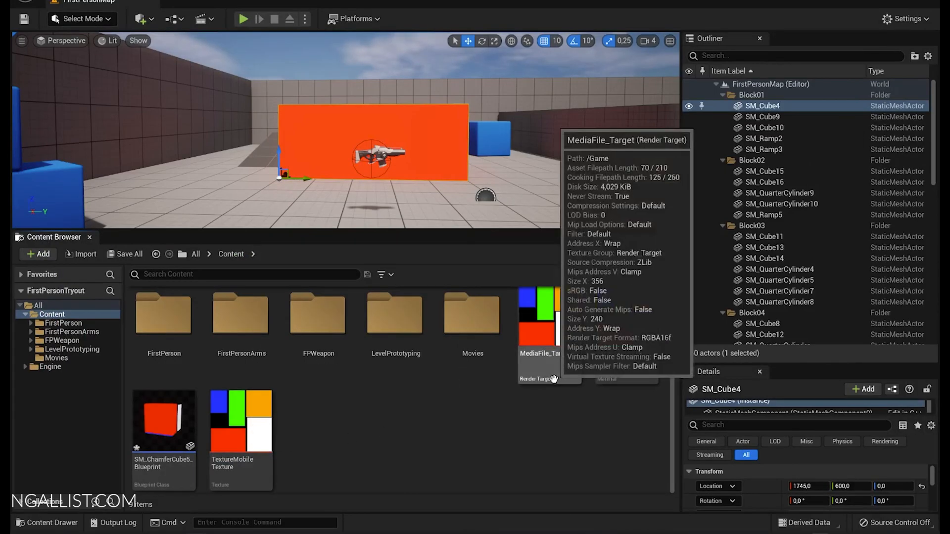
mouse_move(250, 433)
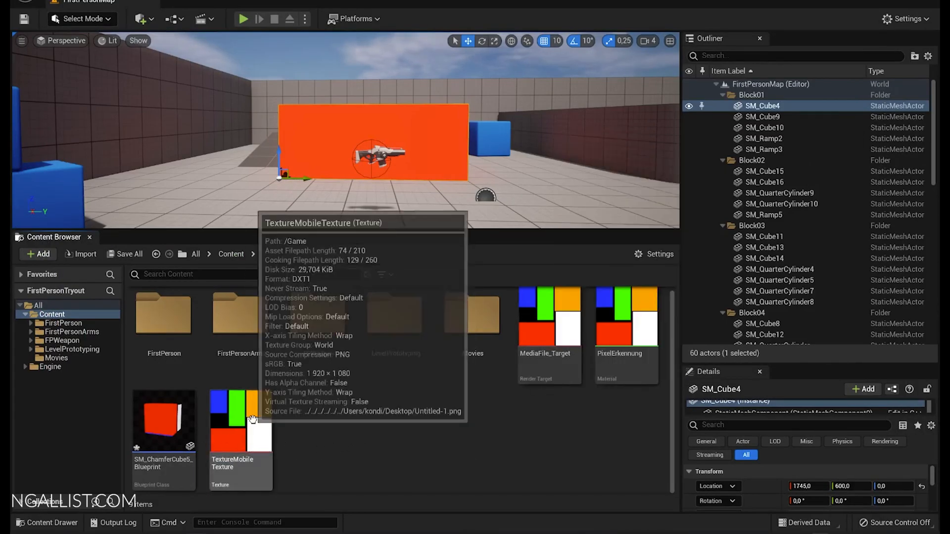
right_click(239, 421)
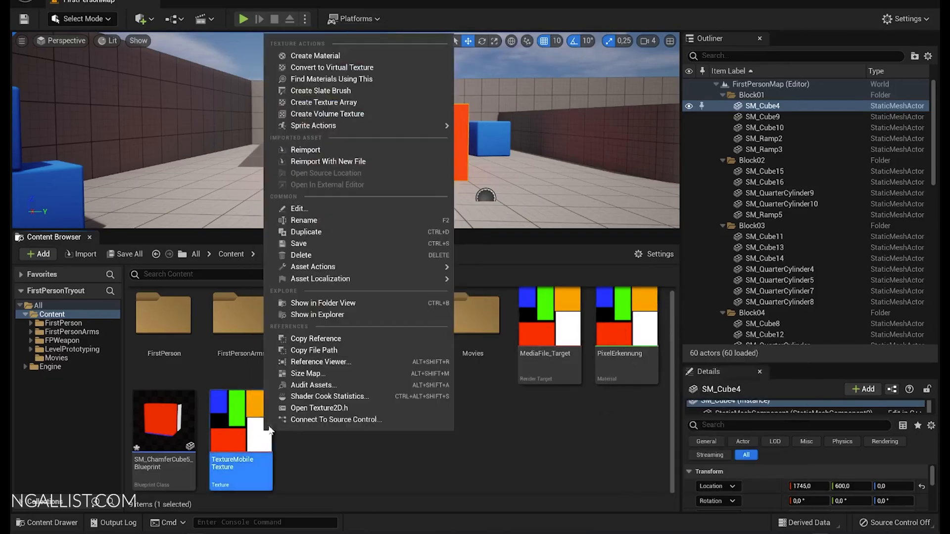
left_click(317, 55)
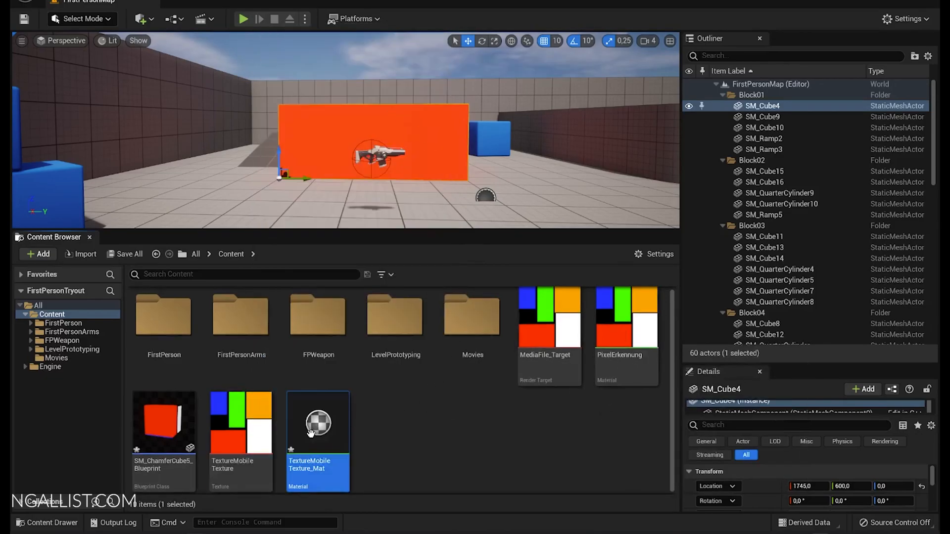
Open TextureMobileTexture_Mat and set its Material Domain to User Interface
double_click(317, 423)
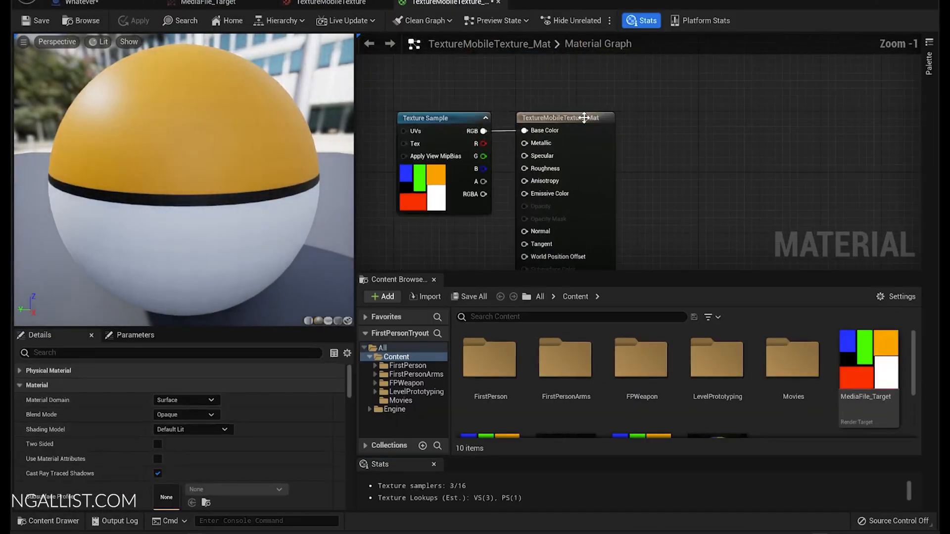
left_click(186, 400)
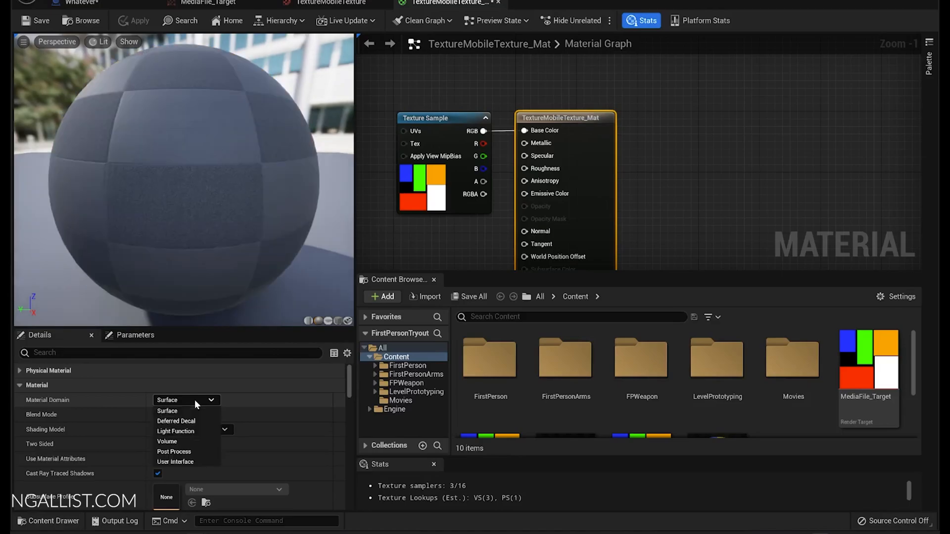
left_click(166, 411)
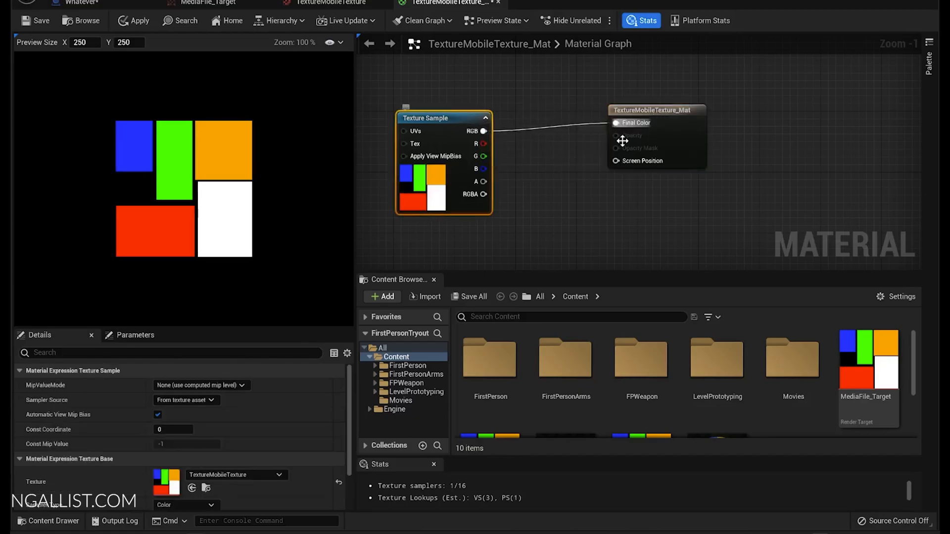
mouse_move(498, 3)
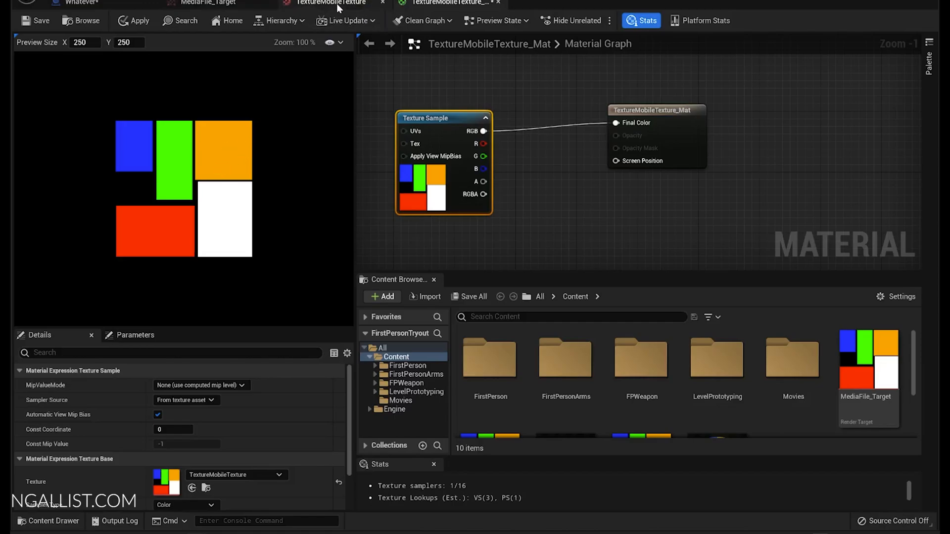
mouse_move(533, 11)
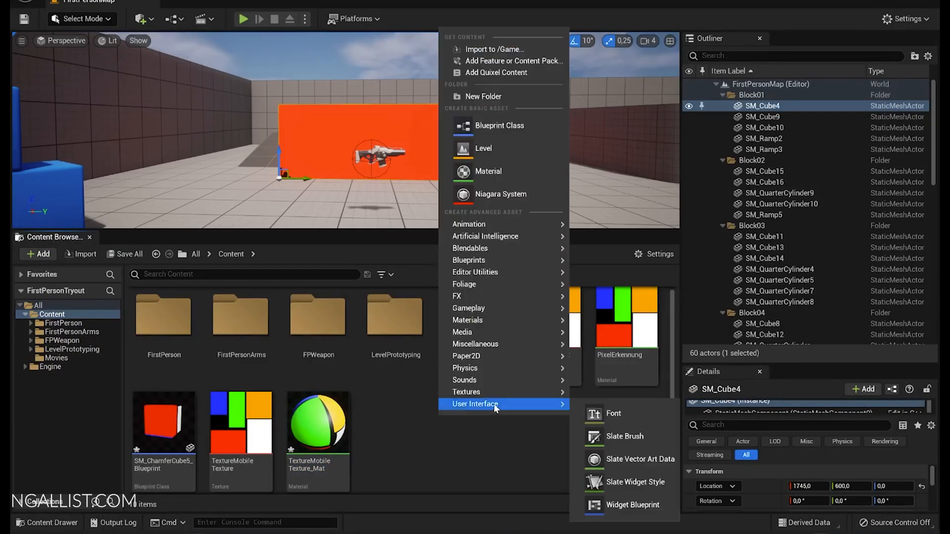
mouse_move(466, 392)
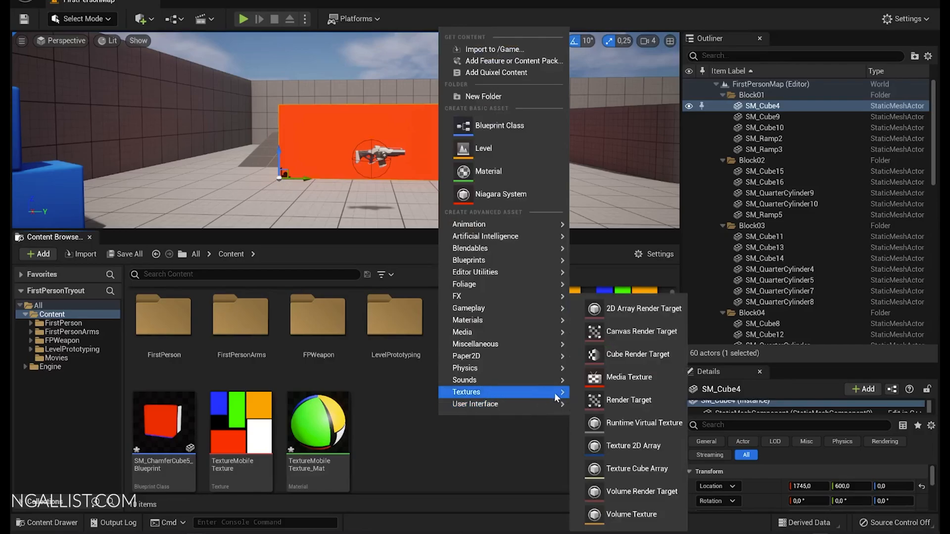
mouse_move(629, 399)
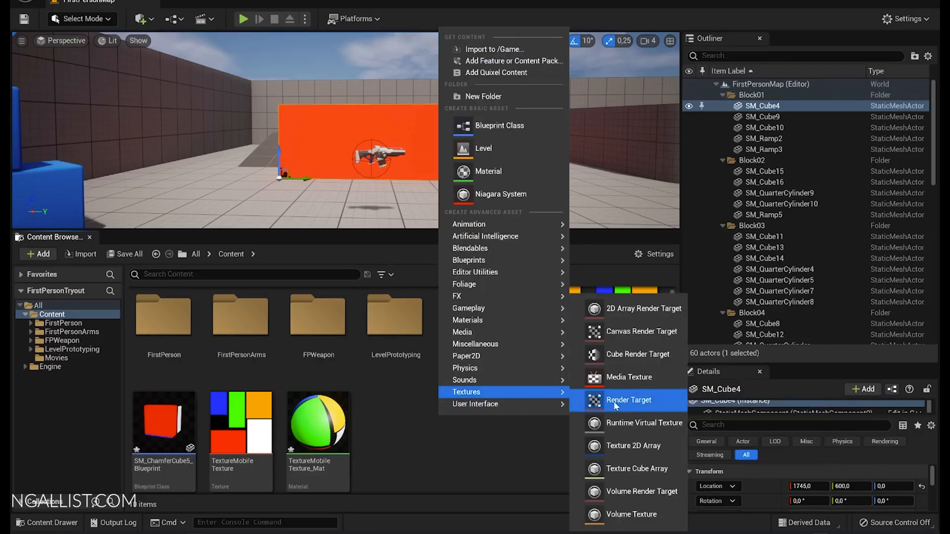
Choose Textures > Render Target to create a new render target in Content
left_click(628, 400)
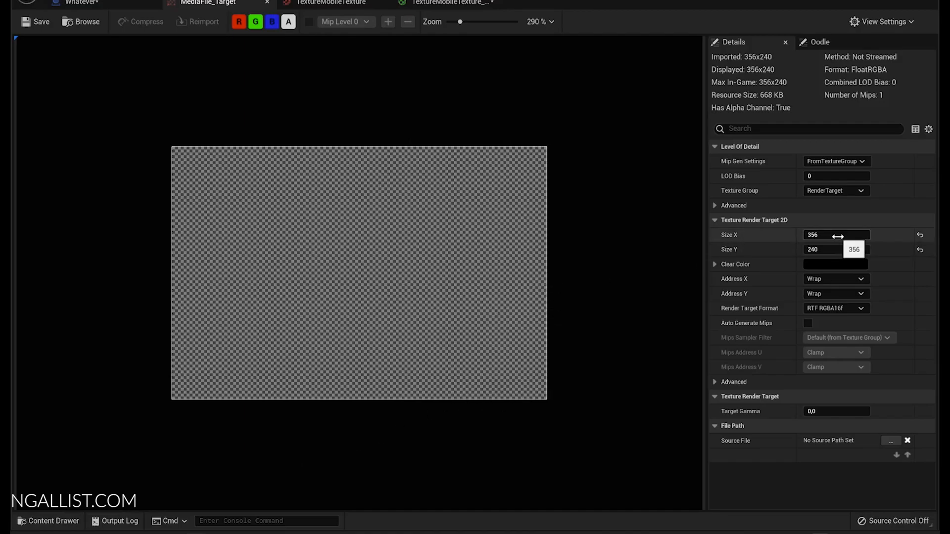
type("1920")
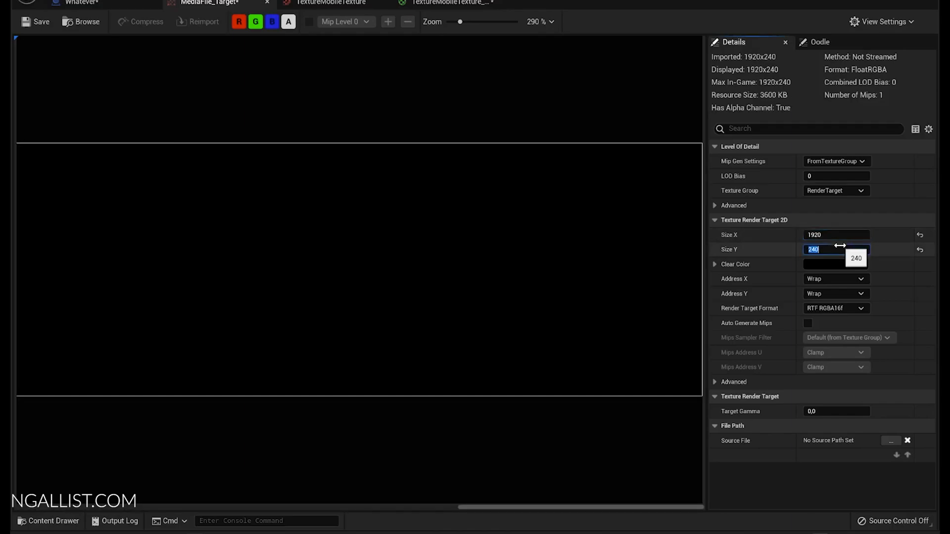
type("1080")
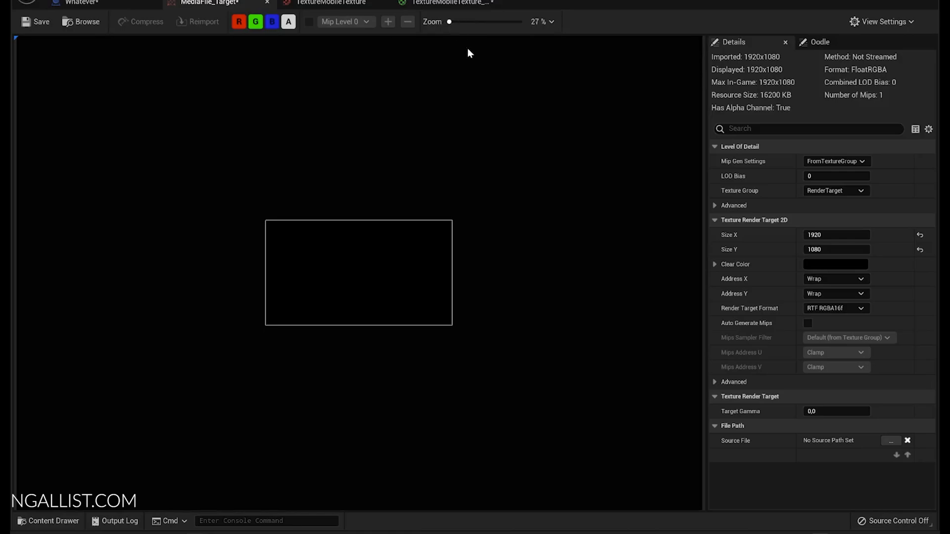
double_click(835, 235)
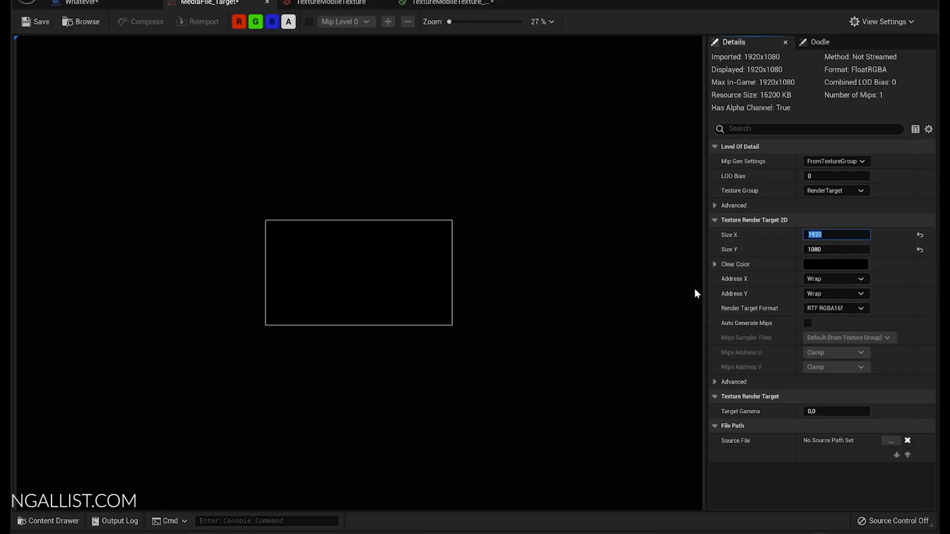
type("240")
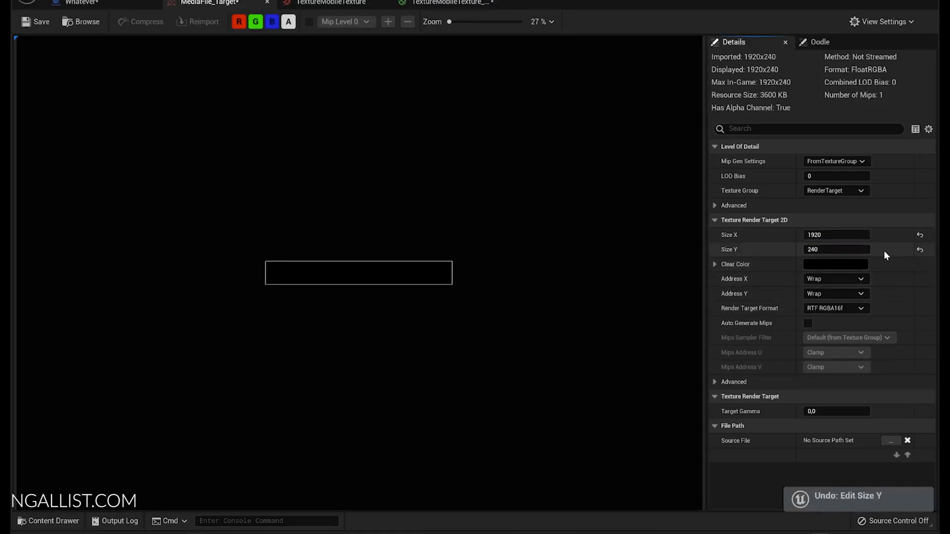
type("356")
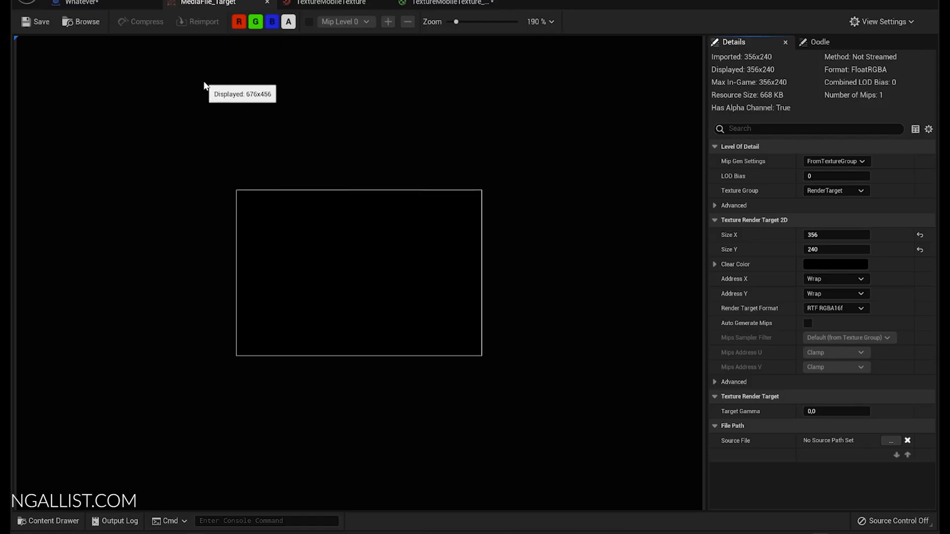
mouse_move(165, 248)
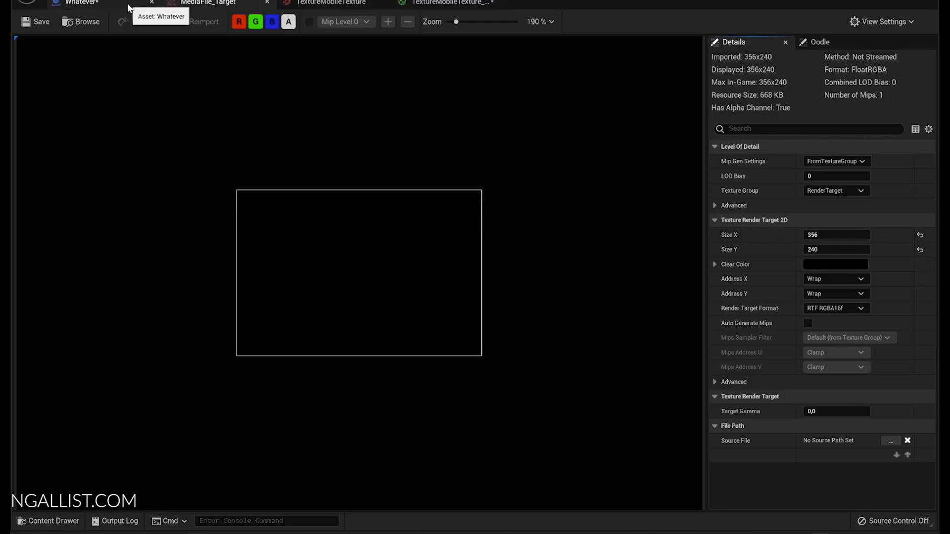
Select Event Tick in the Whatever blueprint graph, then return to TextureMobileTexture
left_click(74, 4)
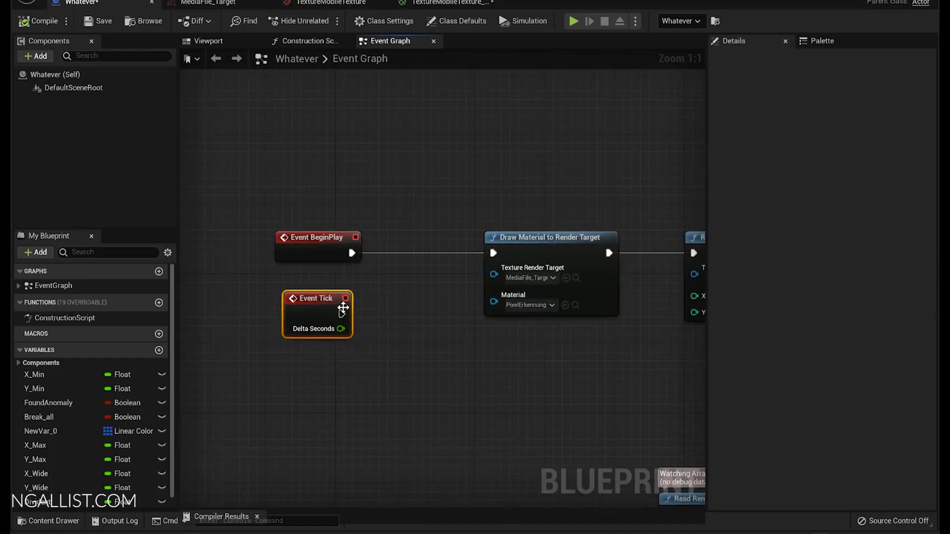
left_click(326, 273)
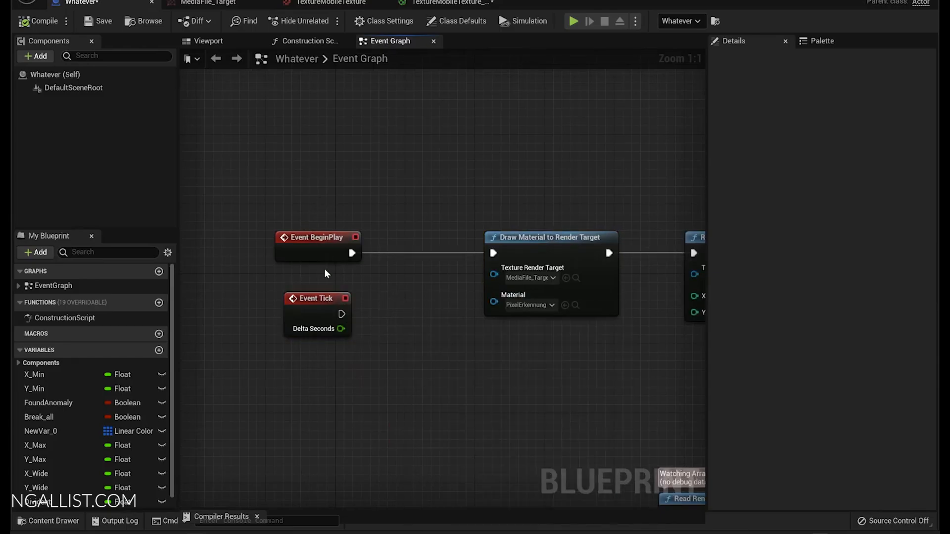
left_click(529, 305)
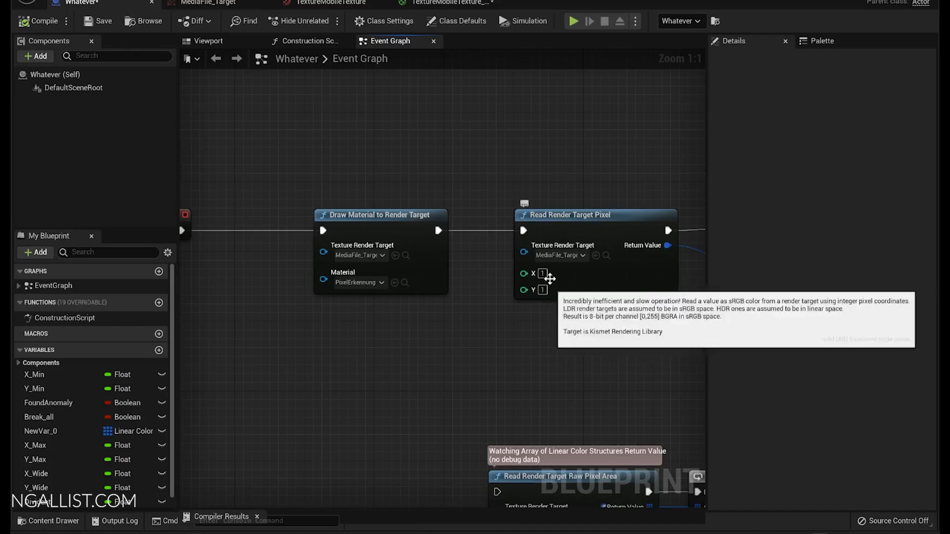
mouse_move(285, 423)
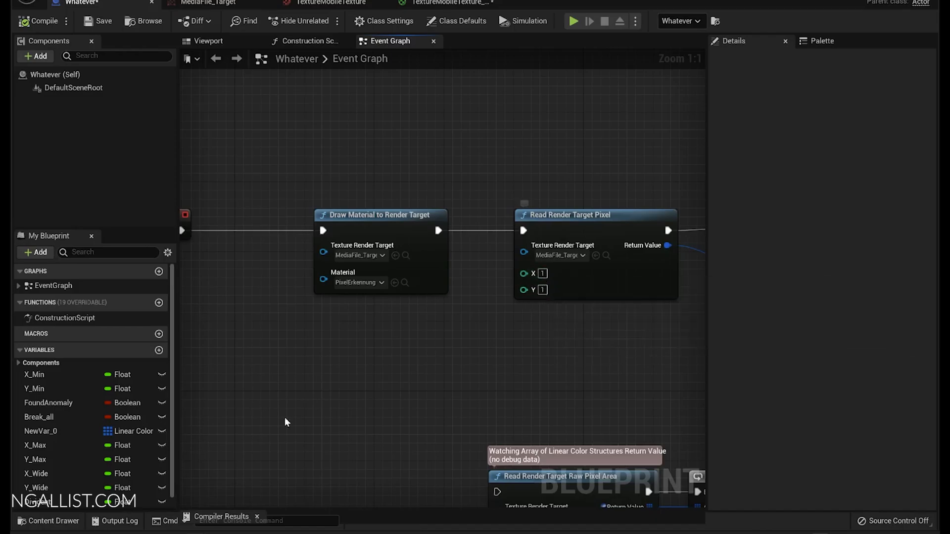
left_click(449, 3)
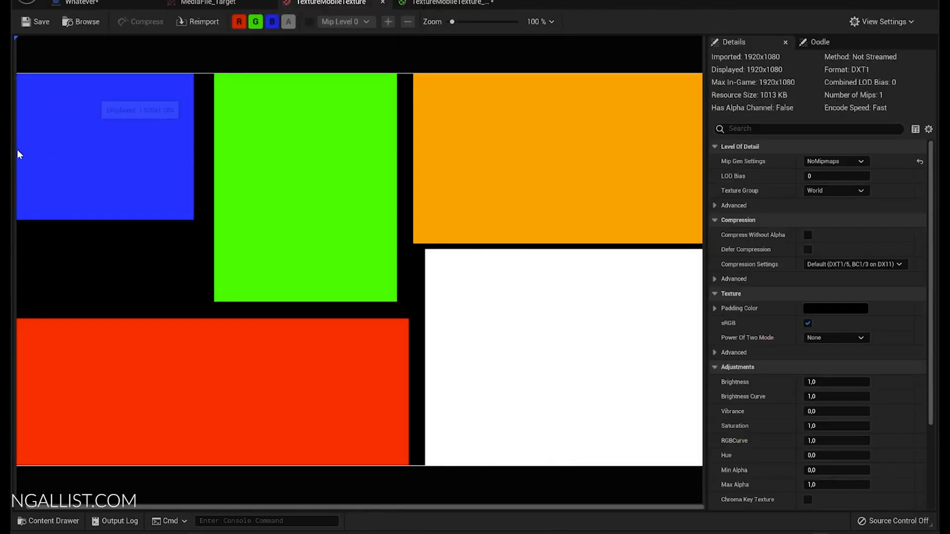
mouse_move(124, 126)
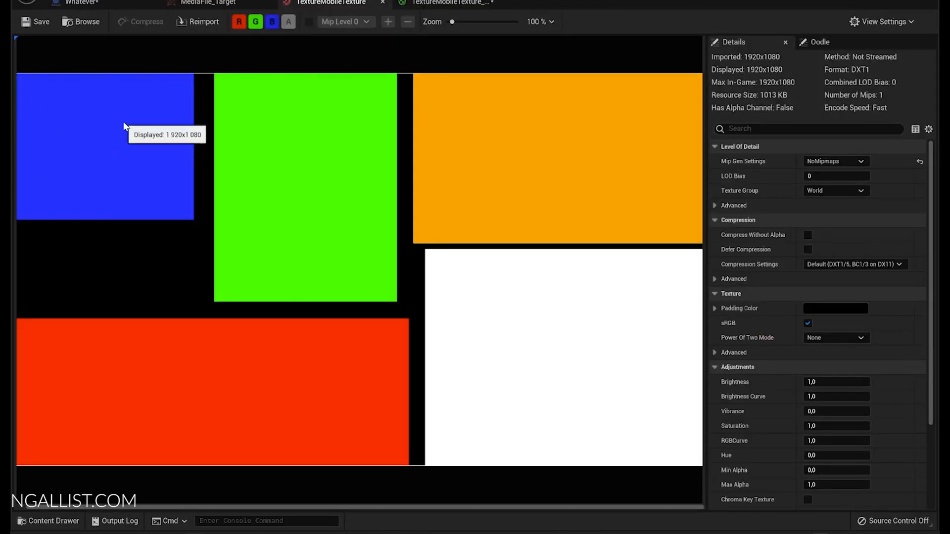
mouse_move(83, 6)
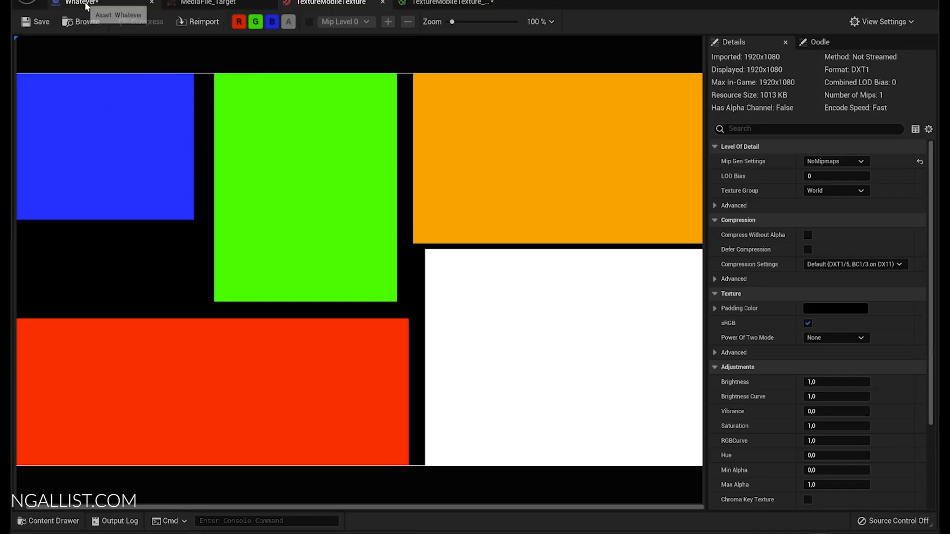
Review the Whatever graph, MediaFile_Target and TextureMobileTexture, then return to the level
left_click(69, 4)
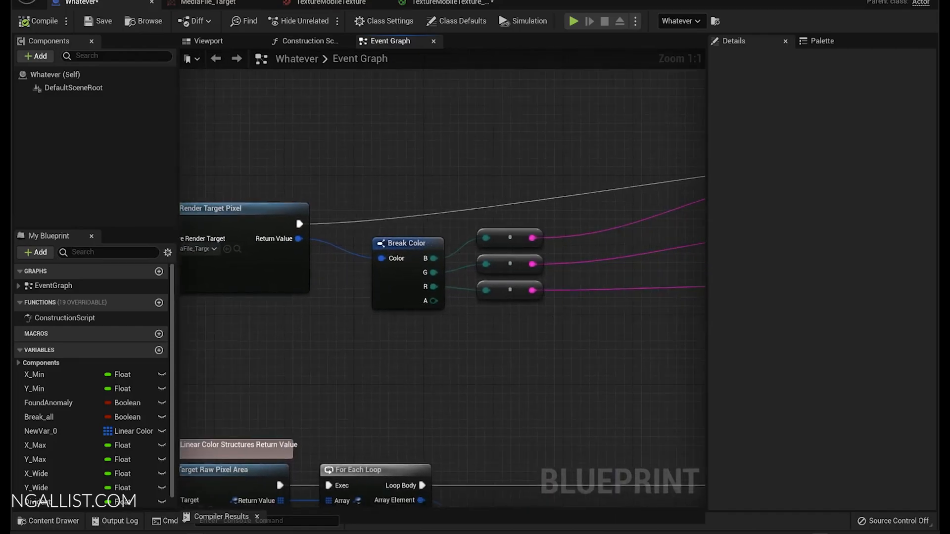
scroll("down", 3)
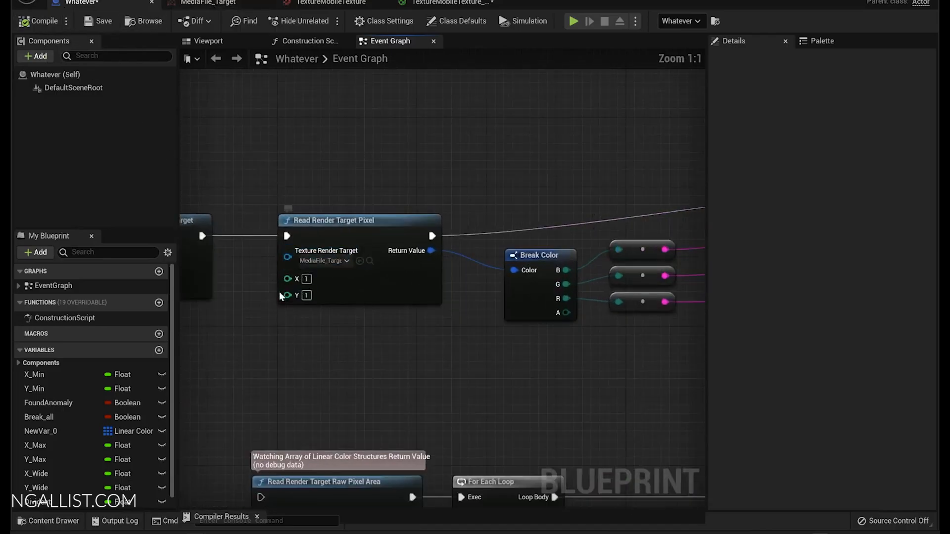
mouse_move(328, 3)
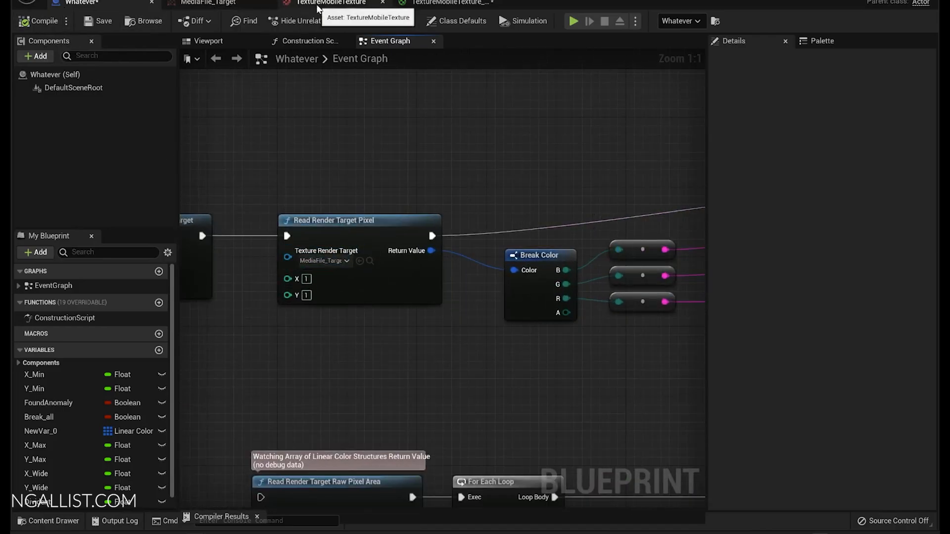
left_click(212, 2)
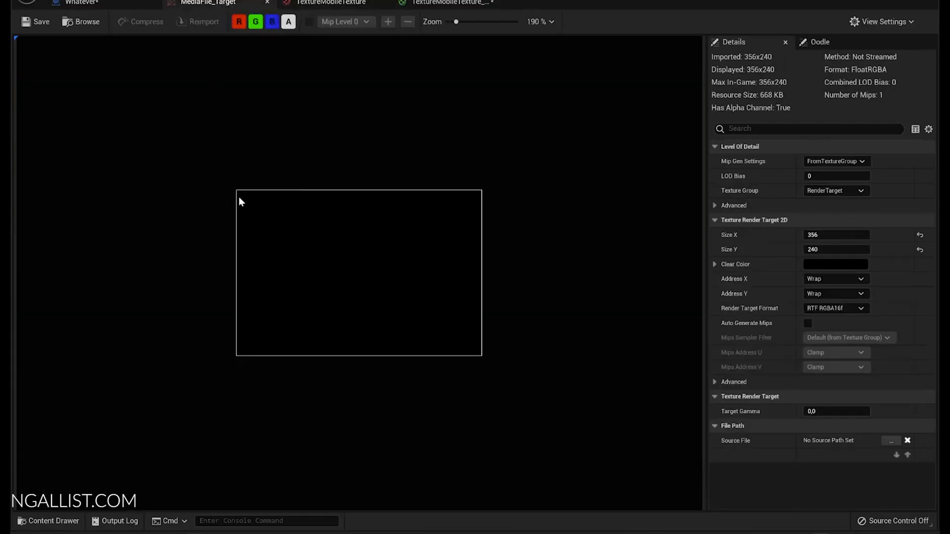
left_click(330, 2)
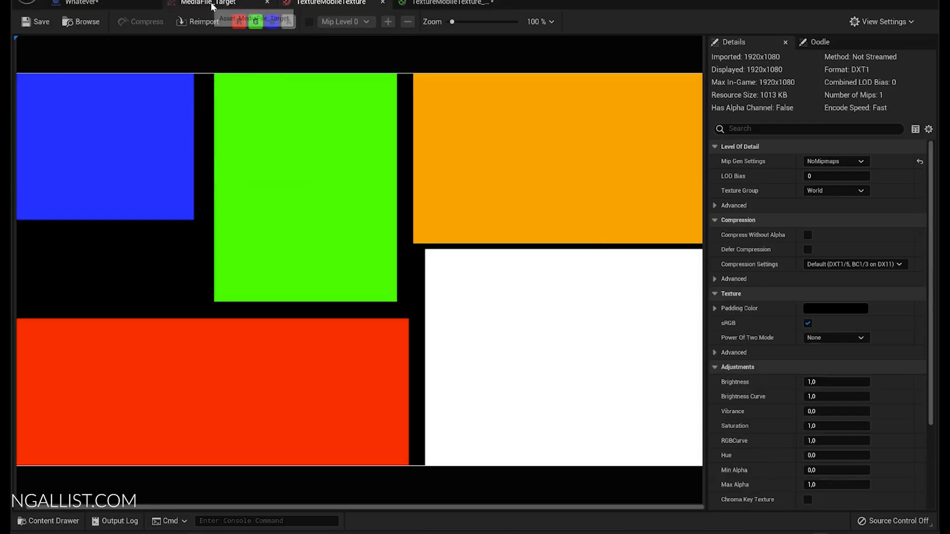
left_click(208, 3)
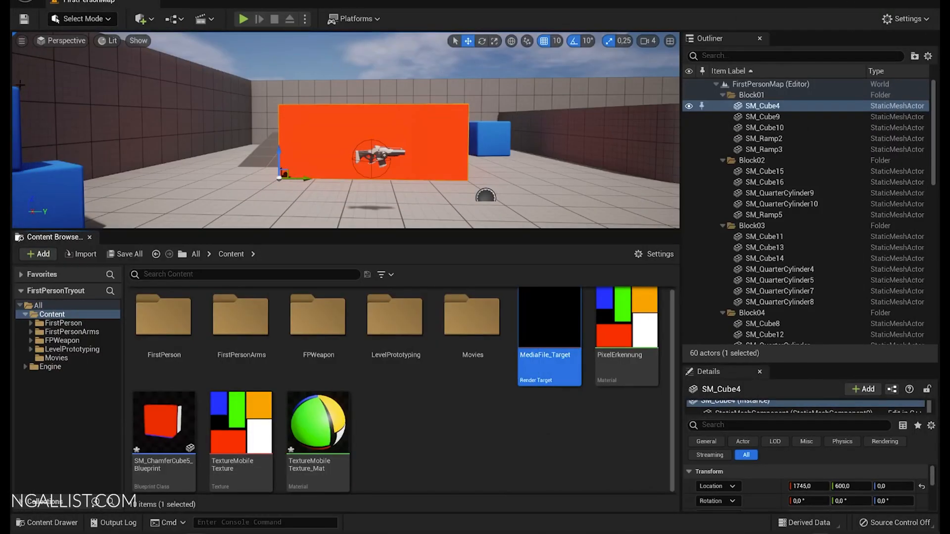
mouse_move(66, 54)
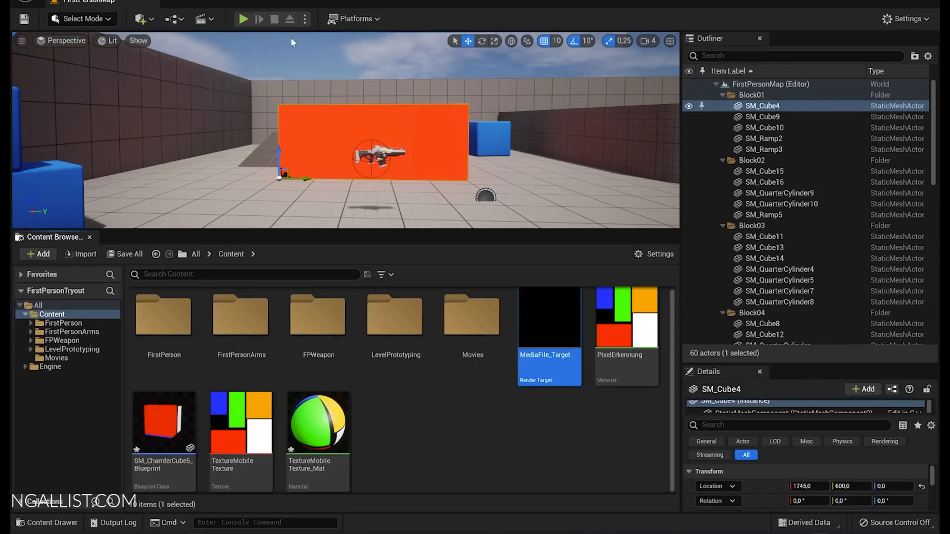
Play the level, watch the panel turn from orange to green, then stop
left_click(242, 18)
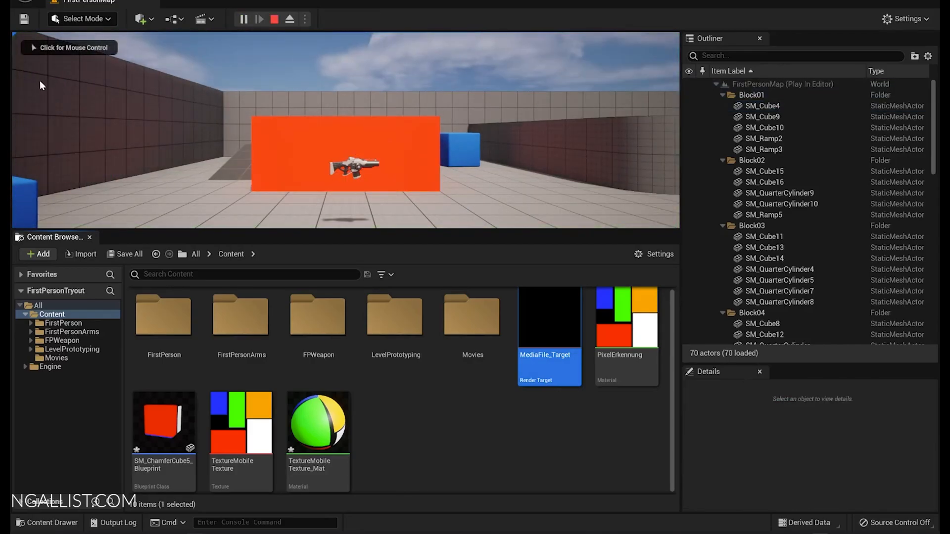
mouse_move(272, 19)
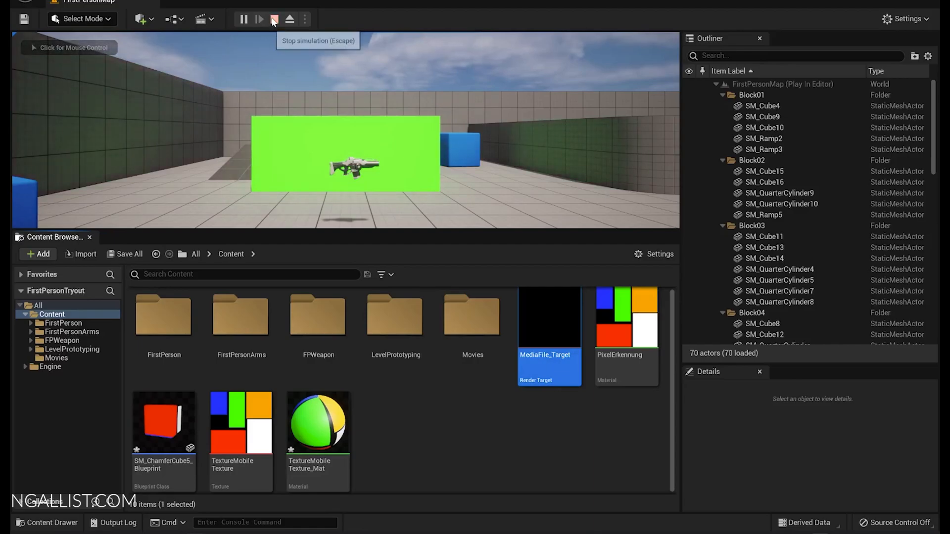
left_click(274, 19)
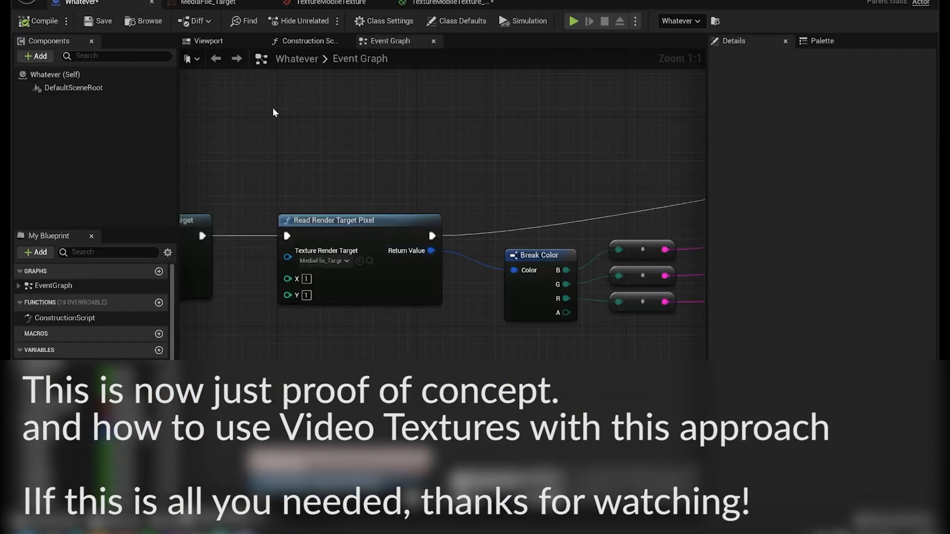
Inspect the 1920x1080 TextureMobileTexture image, then go back to the FirstPersonMap level
left_click(330, 3)
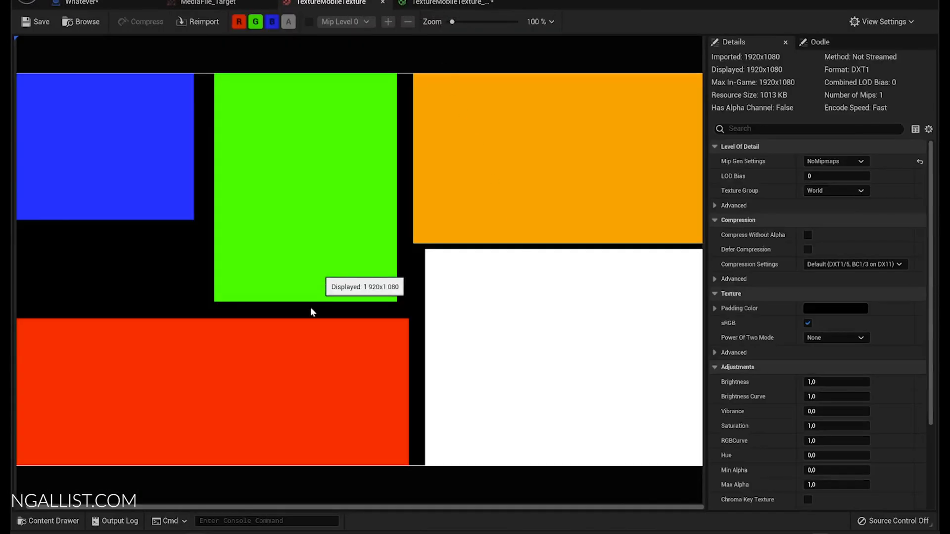
mouse_move(26, 154)
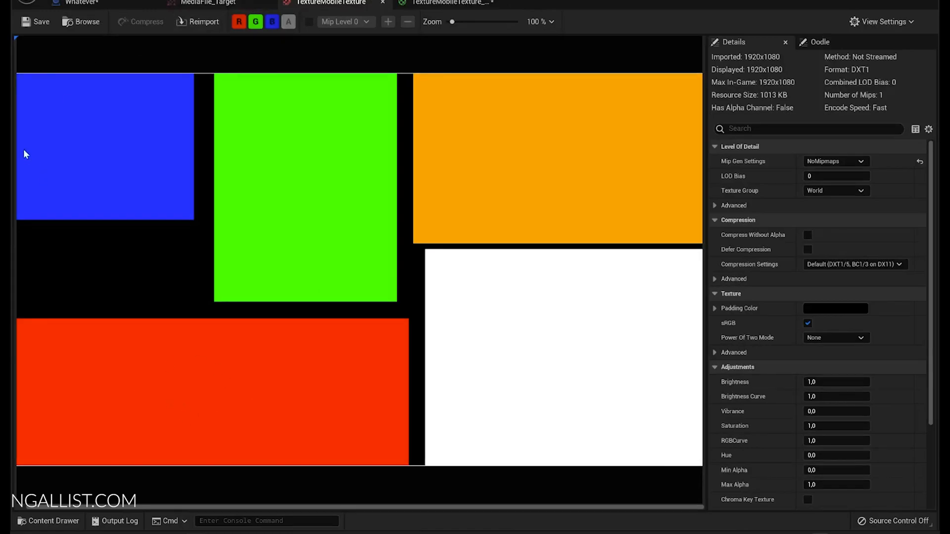
mouse_move(24, 85)
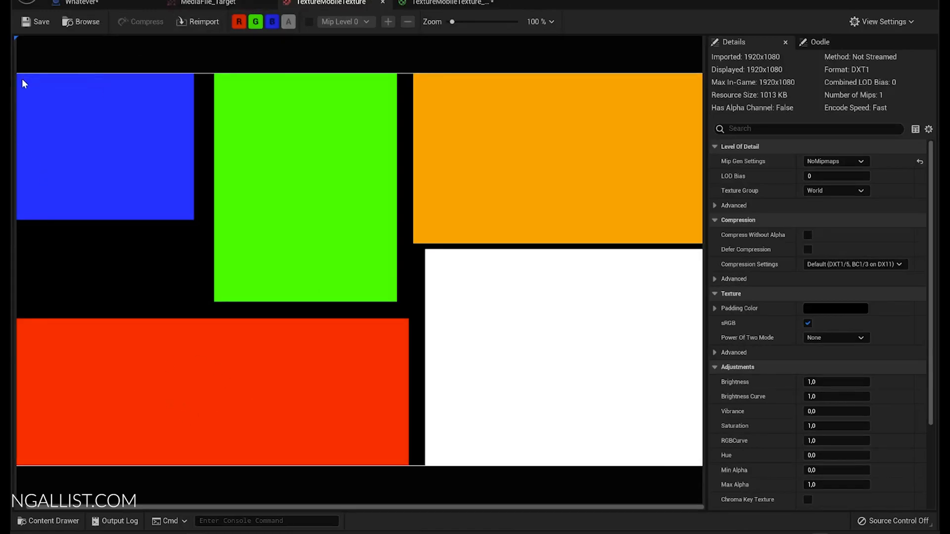
mouse_move(119, 468)
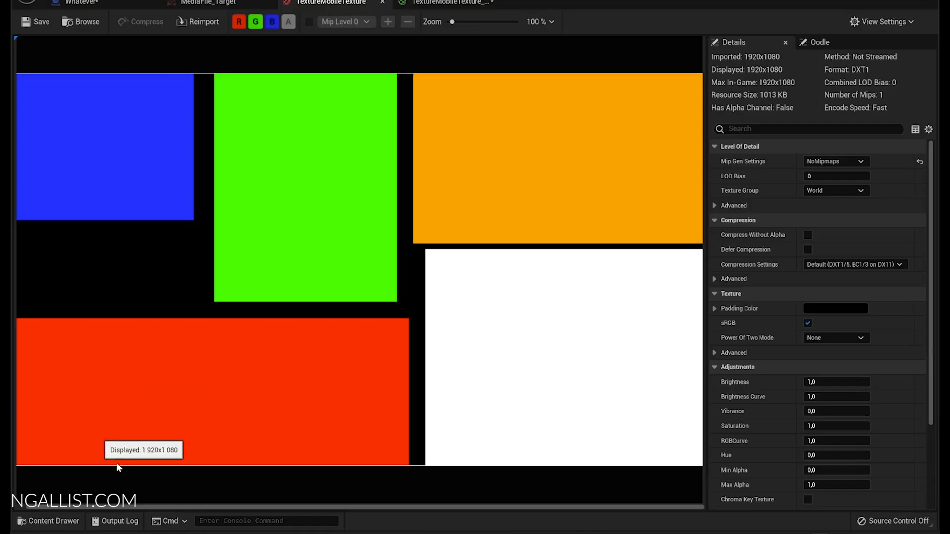
mouse_move(80, 426)
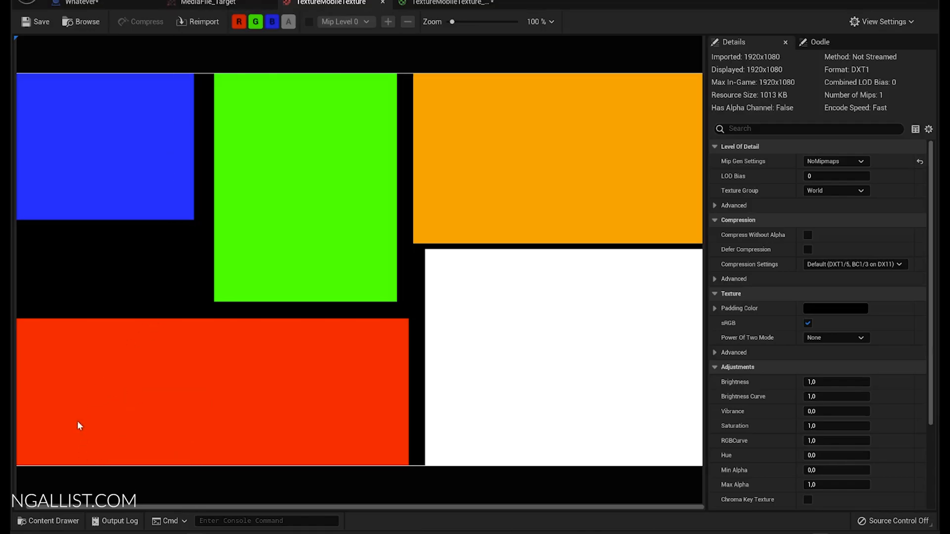
left_click(74, 2)
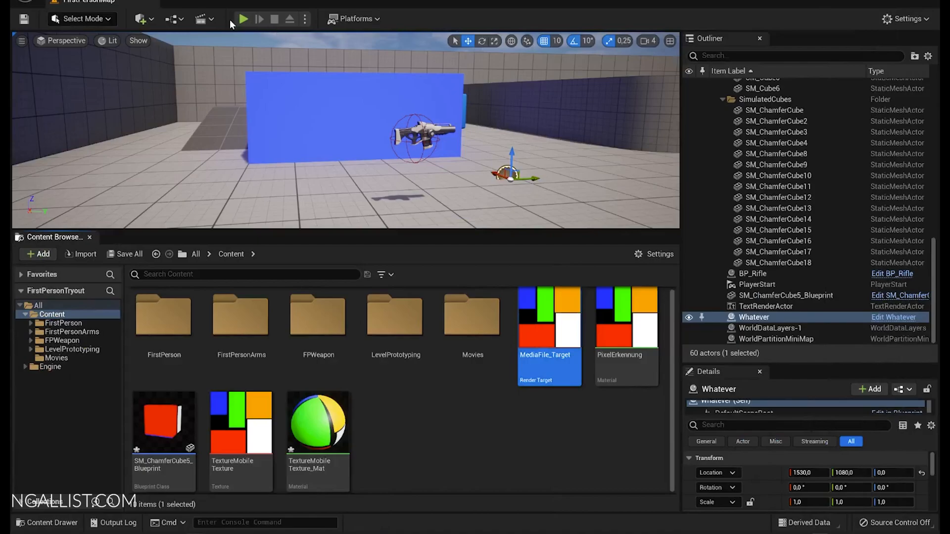
Start a play test of the level
left_click(243, 19)
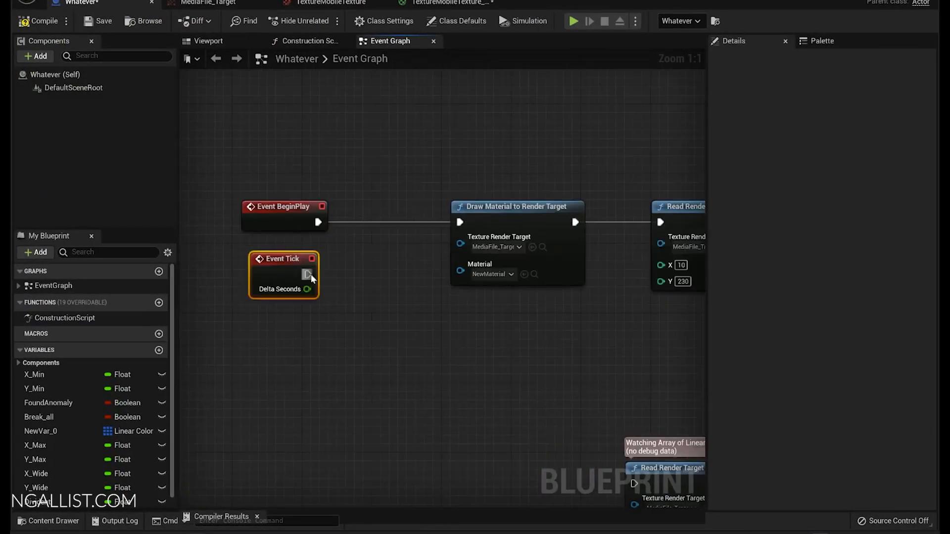
mouse_move(269, 222)
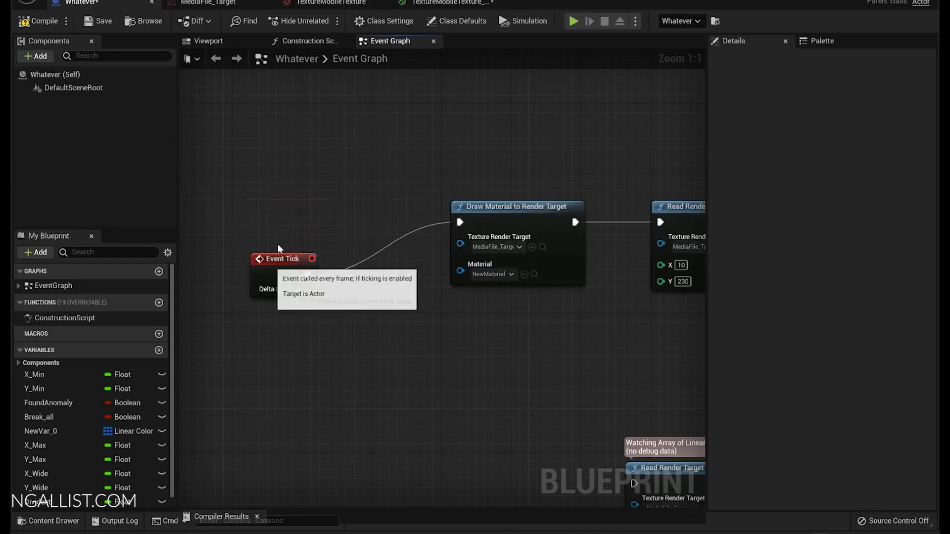
Compile the Whatever Blueprint with Event Tick driving Draw Material to Render Target
scroll("down", 3)
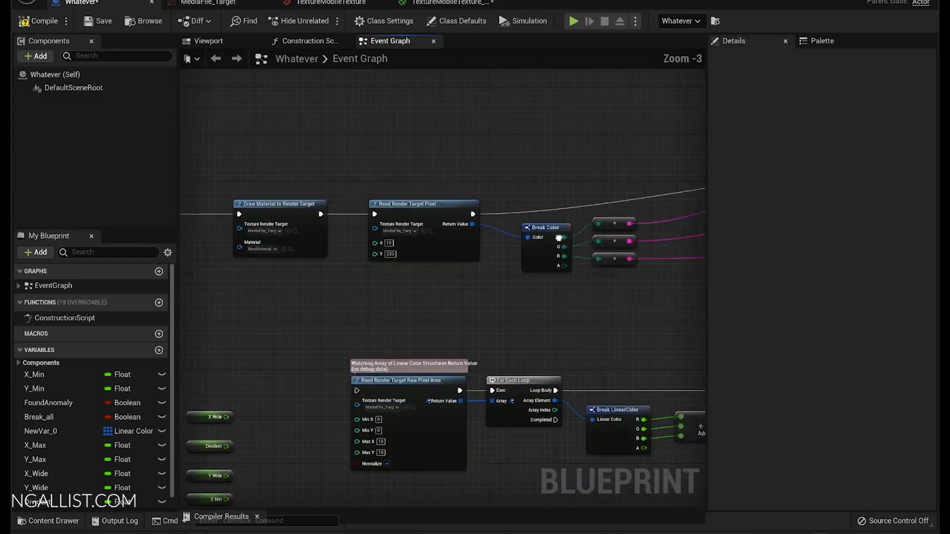
left_click(32, 21)
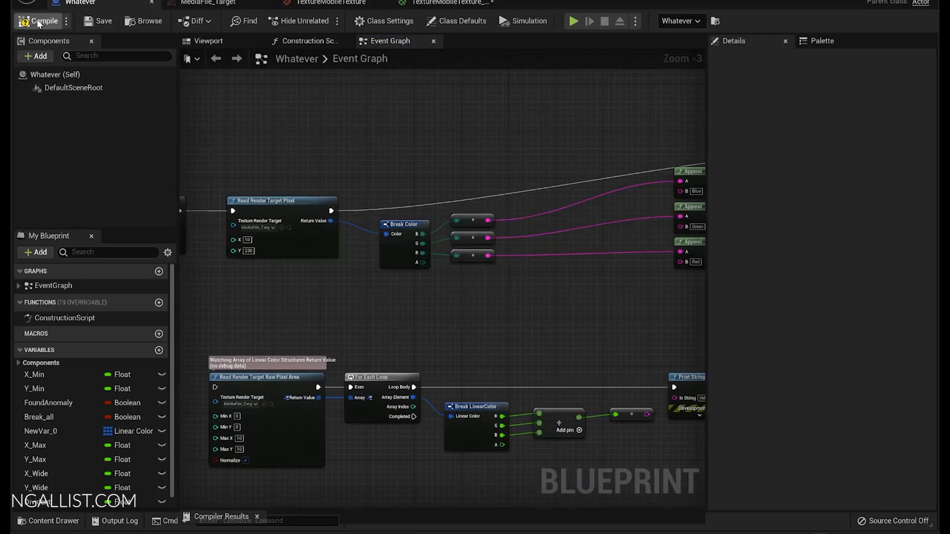
left_click(37, 22)
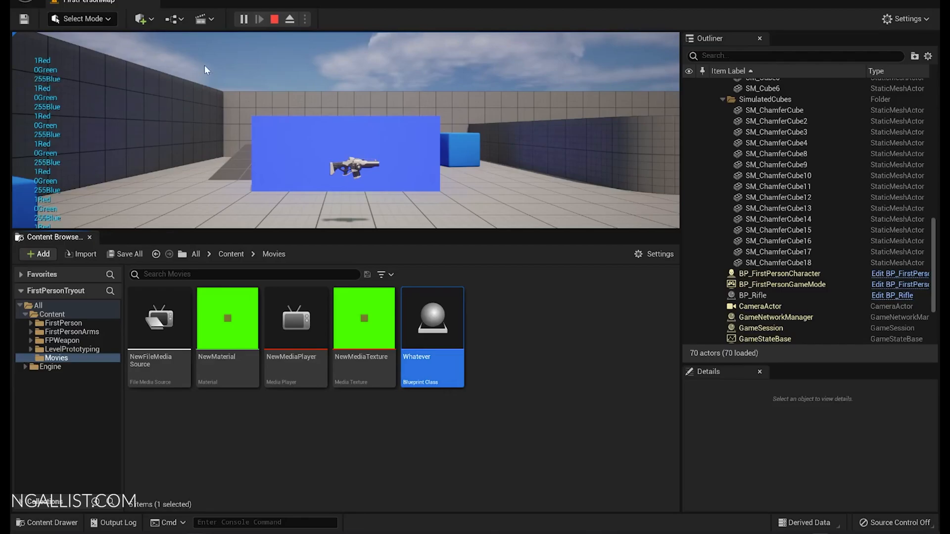
Stop the play session after it prints 1 Red, 0 Green, 255 Blue
left_click(258, 18)
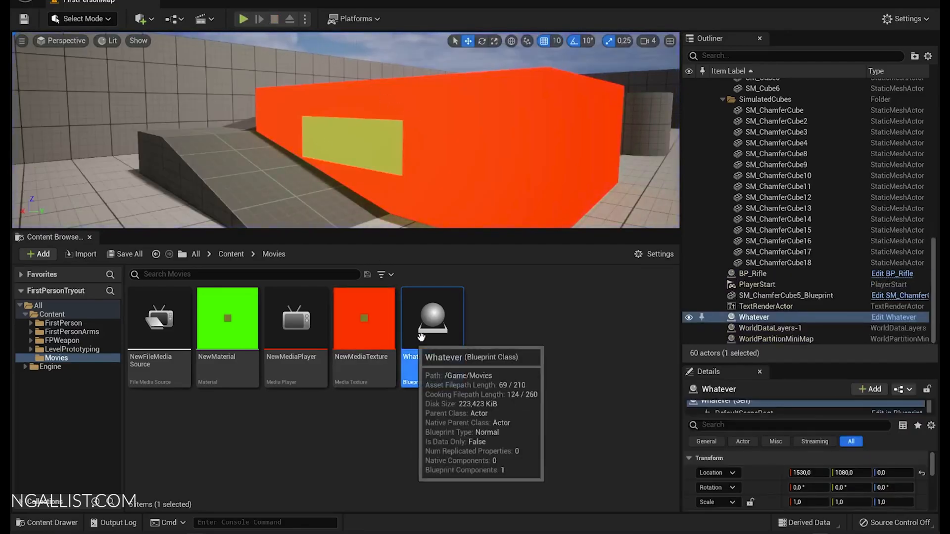
In the Whatever Blueprint, enter 356 as a Read Render Target Pixel coordinate
double_click(432, 317)
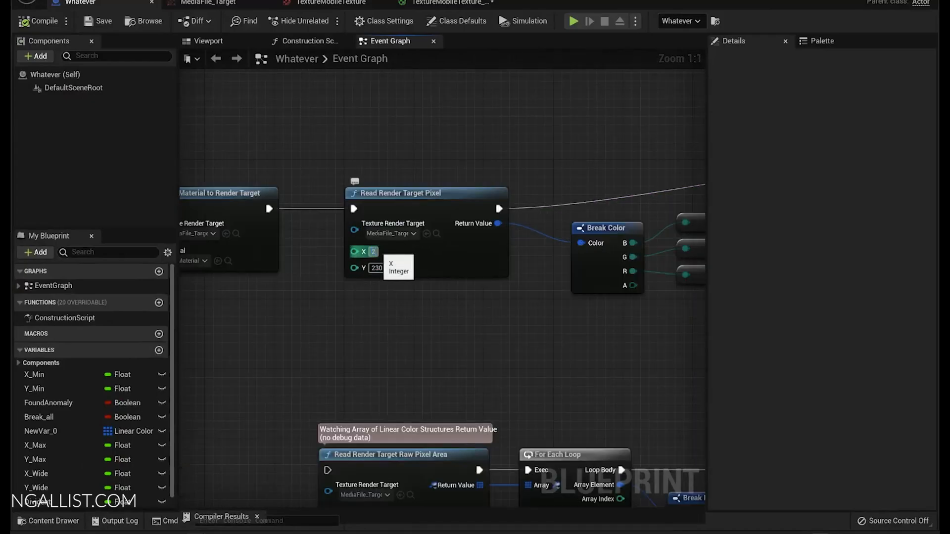
type("356")
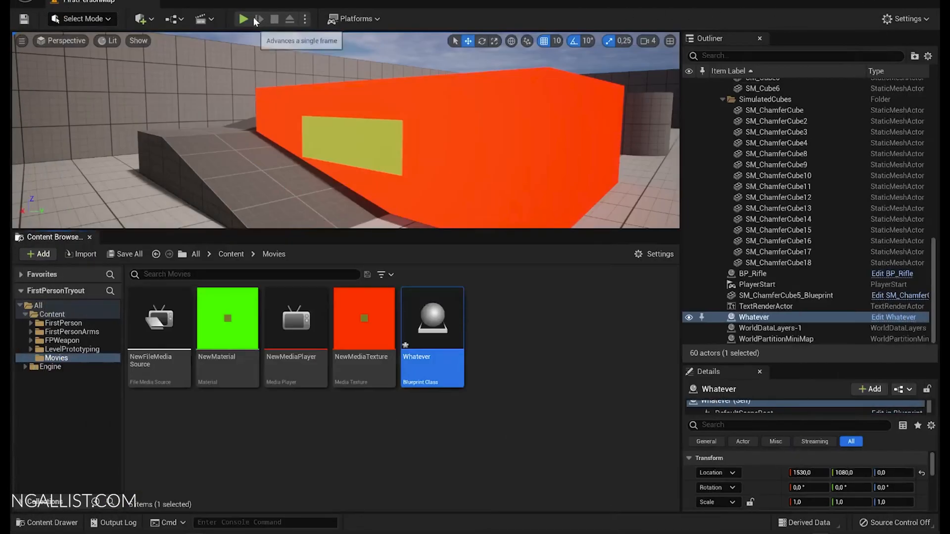
Play-test the level, read 119 Red, 124 Green, 48 Blue, and reopen the Whatever Blueprint
left_click(242, 19)
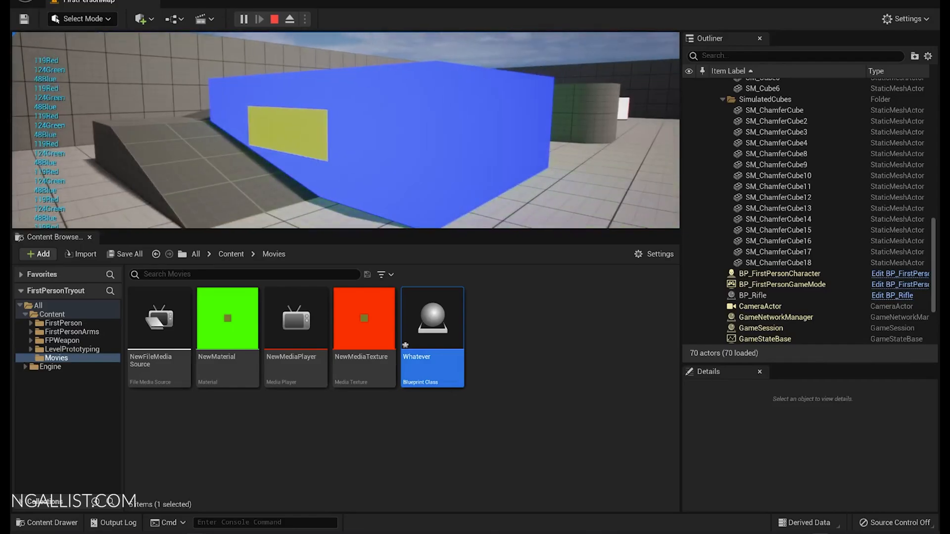
double_click(432, 318)
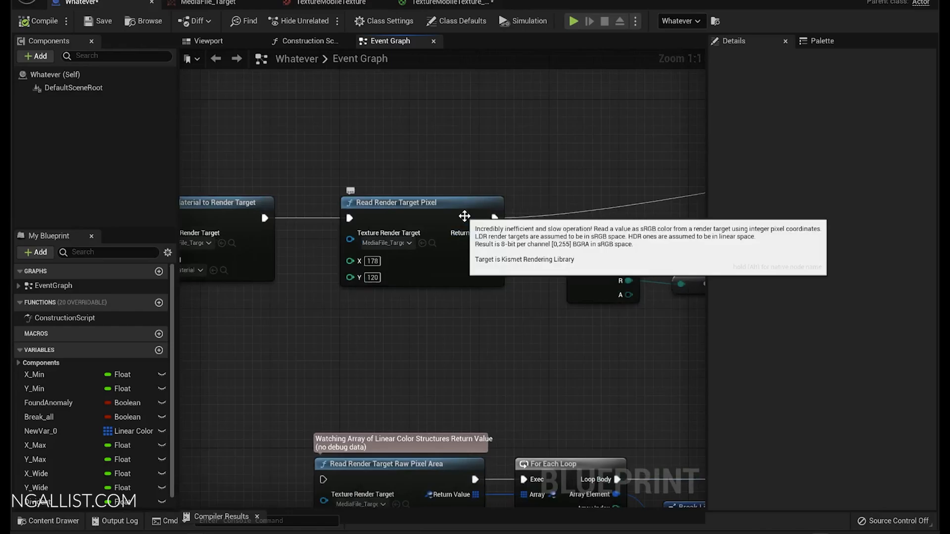
scroll("down", 3)
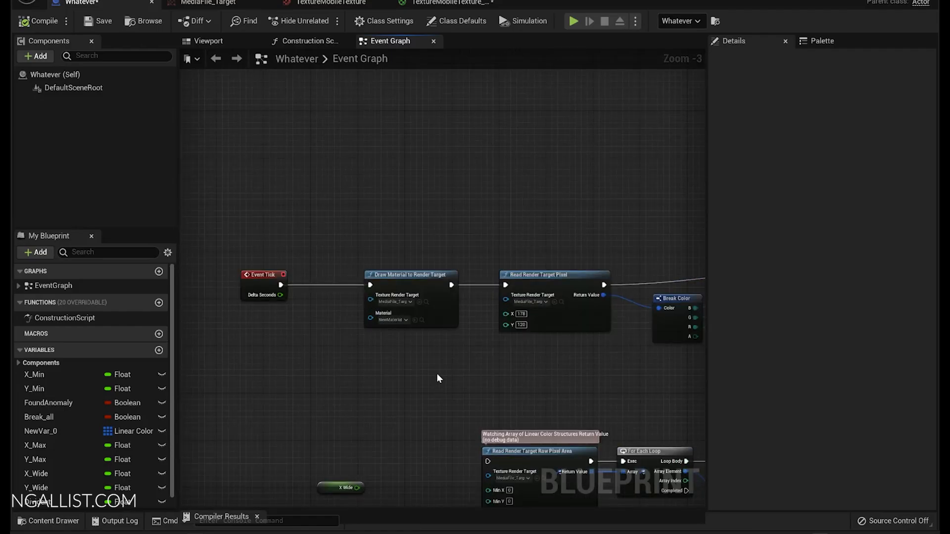
mouse_move(466, 385)
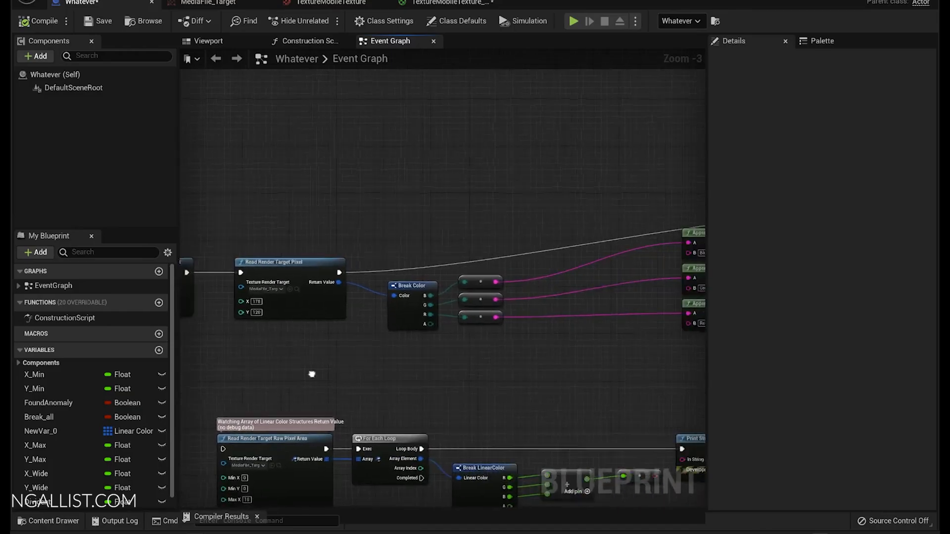
scroll("down", 3)
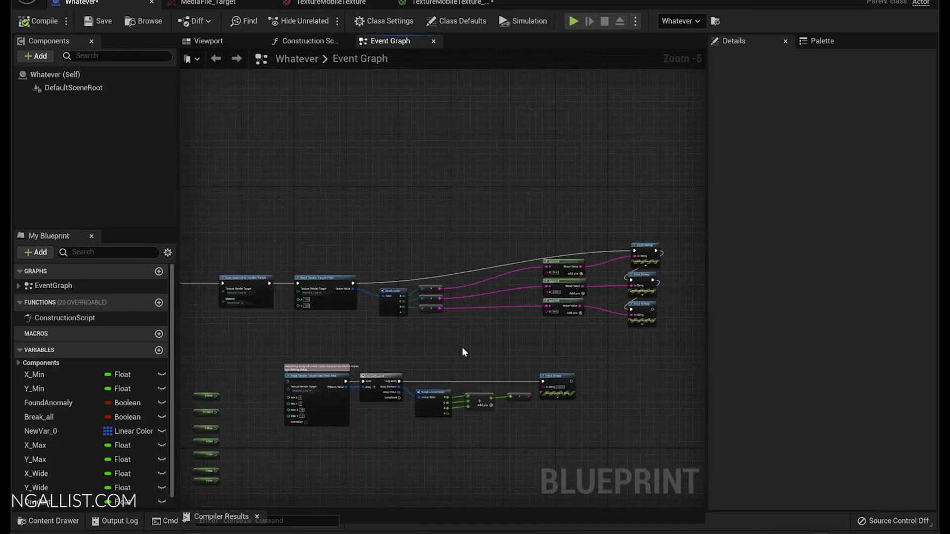